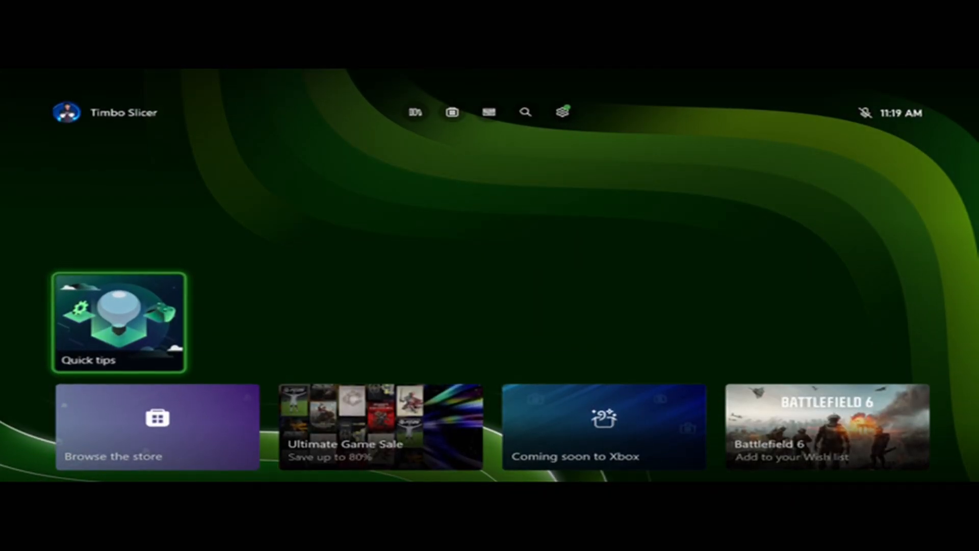
{"action": "mouse_move", "coordinate": [525, 112]}
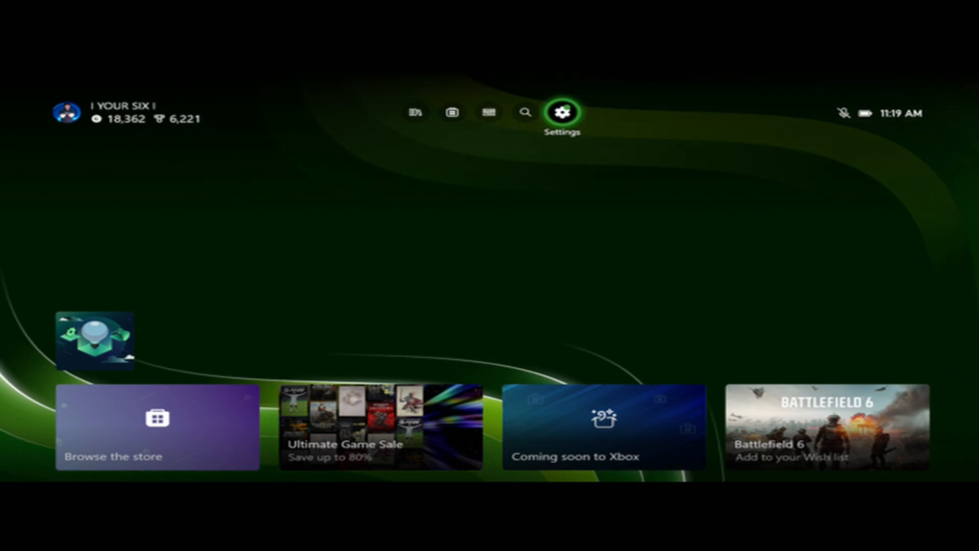
Open Settings from Home and go to General > TV & display options.
{"action": "left_click", "coordinate": [562, 112]}
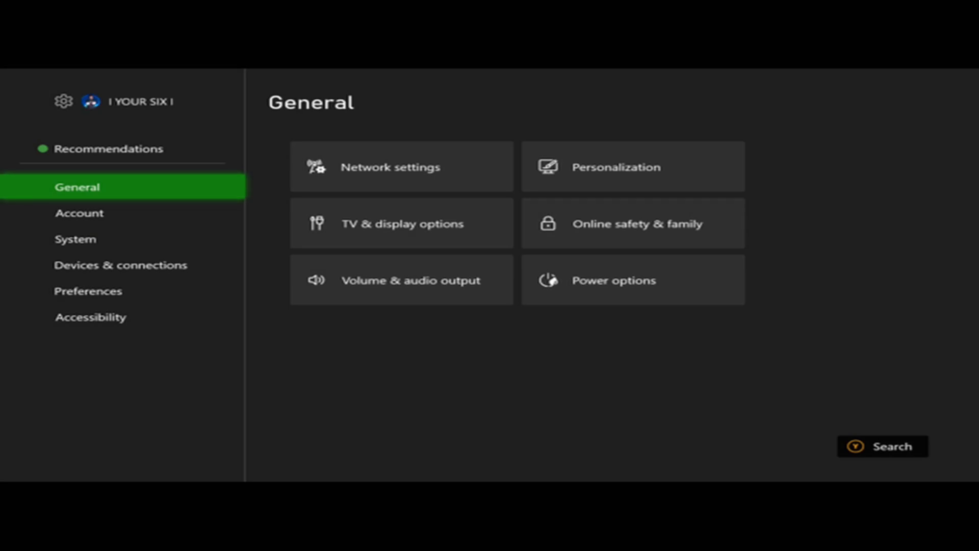
{"action": "left_click", "coordinate": [401, 223]}
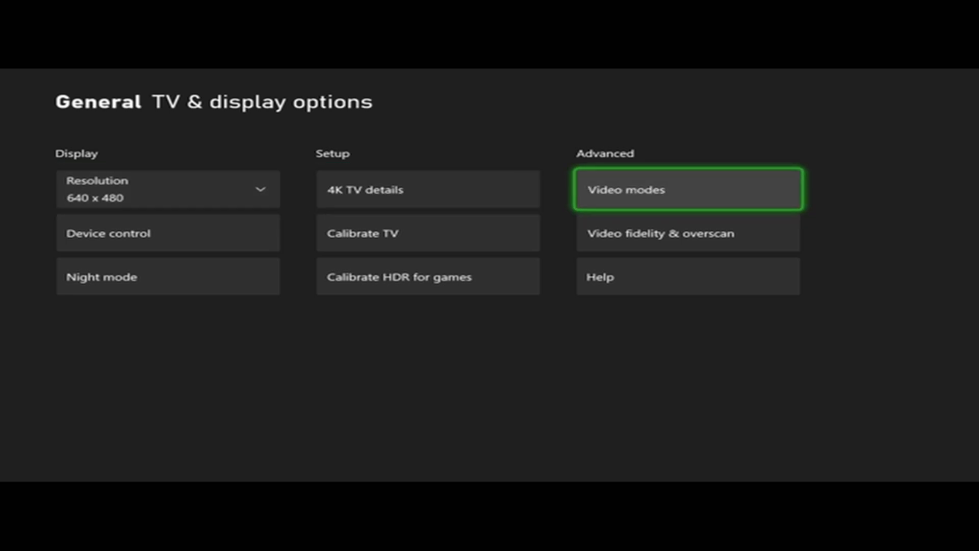
Change the Resolution dropdown from 640 x 480 to 4K UHD.
{"action": "left_click", "coordinate": [687, 189]}
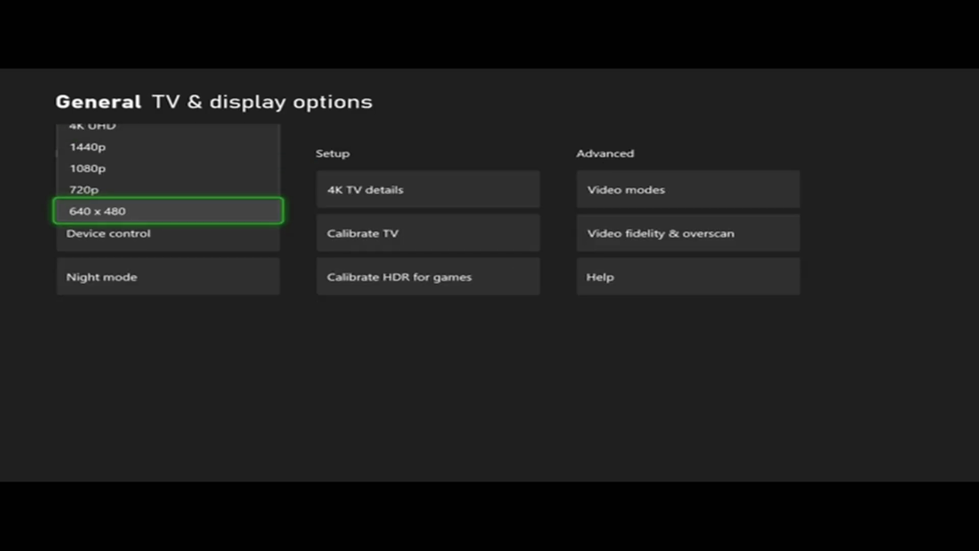
{"action": "key", "text": "Up"}
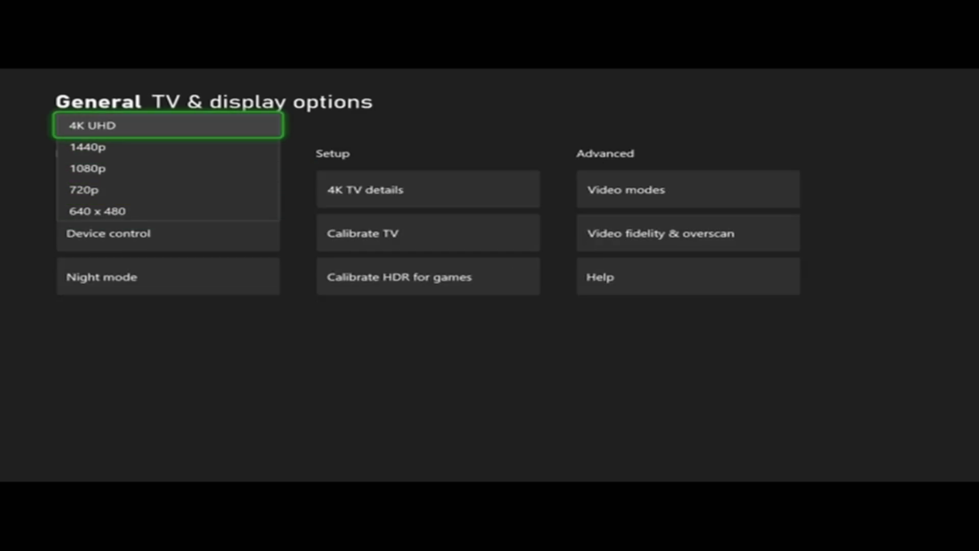
{"action": "left_click", "coordinate": [168, 125]}
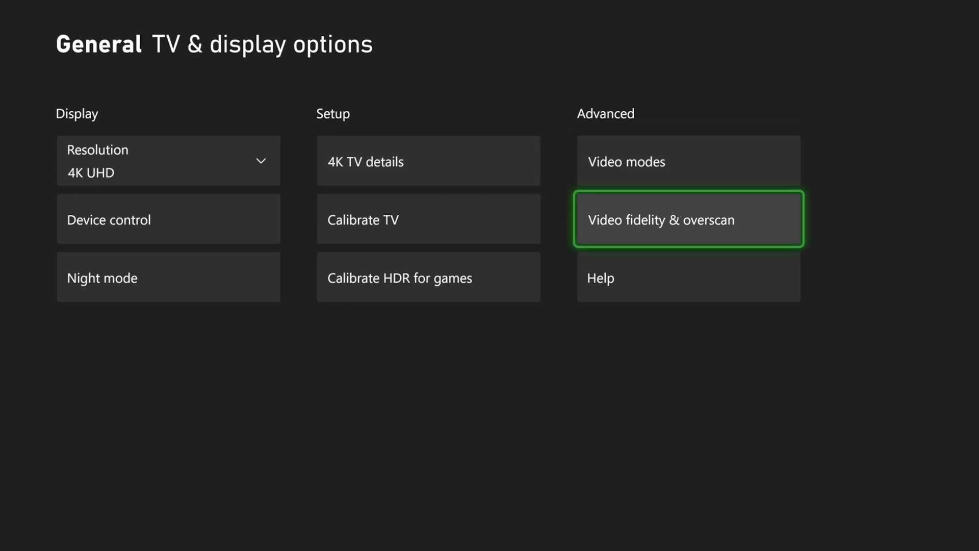
Keep Resolution at 4K UHD and bring up the Video modes settings.
{"action": "left_click", "coordinate": [688, 219]}
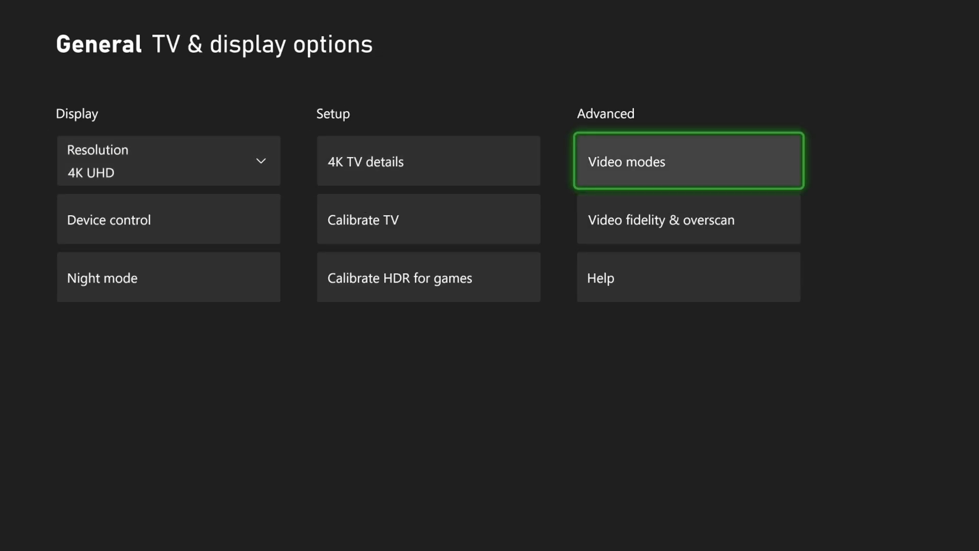
{"action": "left_click", "coordinate": [168, 160]}
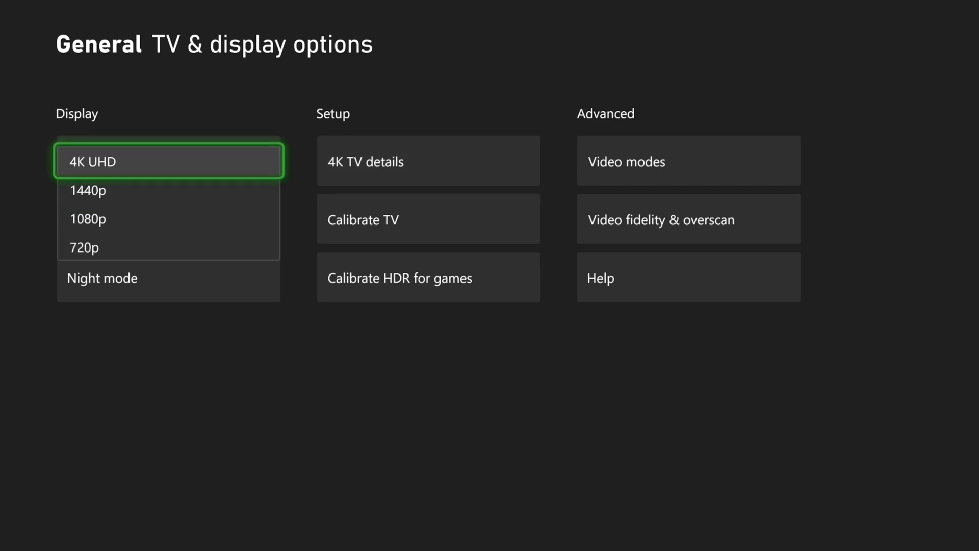
{"action": "left_click", "coordinate": [626, 162]}
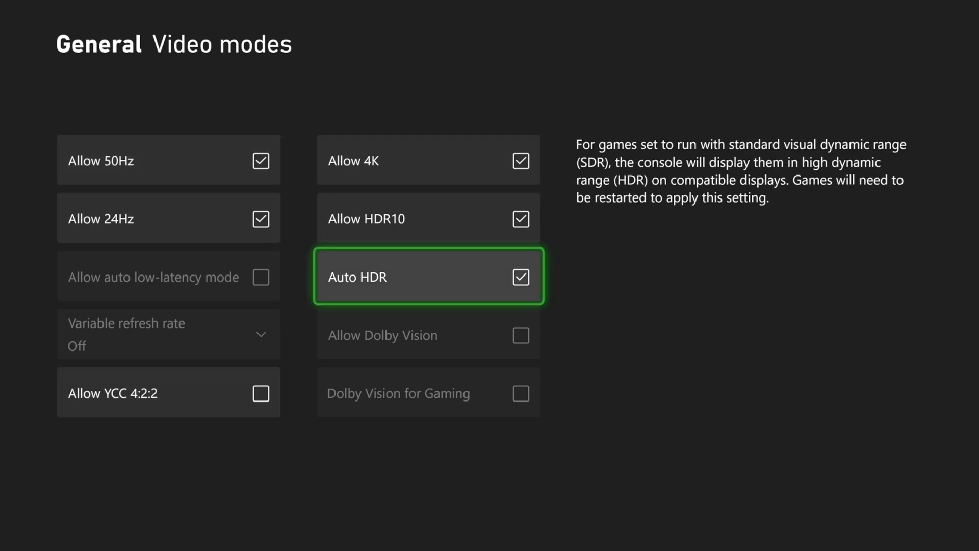
Enable Allow YCC 4:2:2 in Video modes, then return to TV & display options.
{"action": "left_click", "coordinate": [168, 392]}
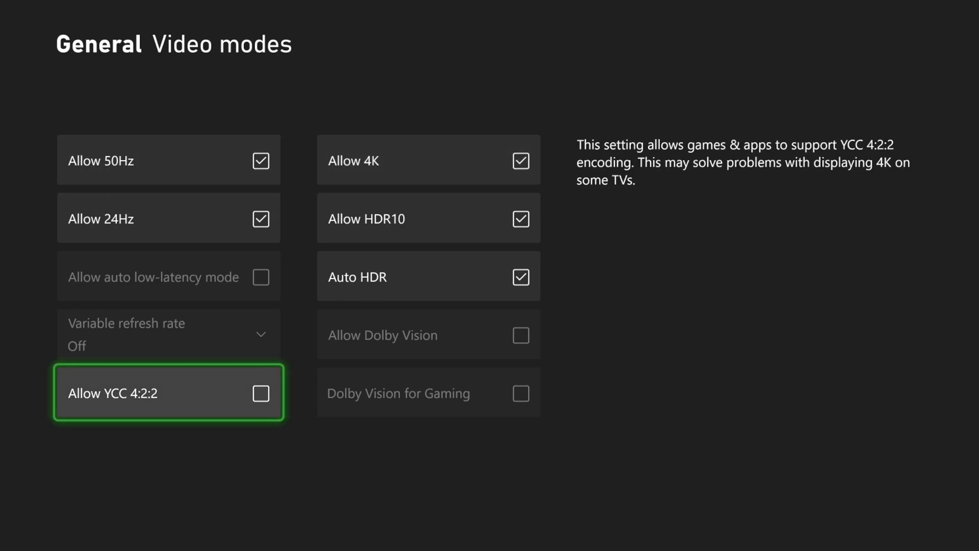
{"action": "left_click", "coordinate": [428, 160]}
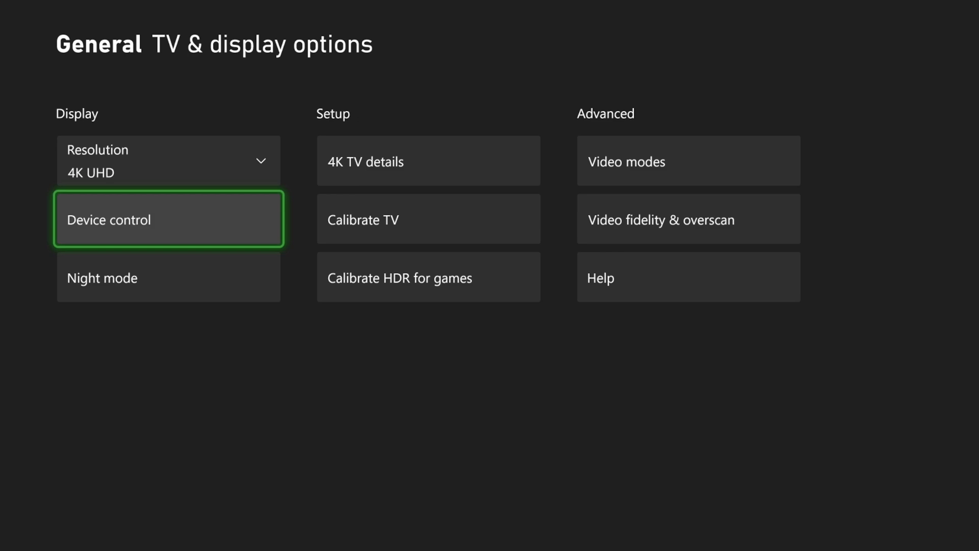
{"action": "key", "text": "Up"}
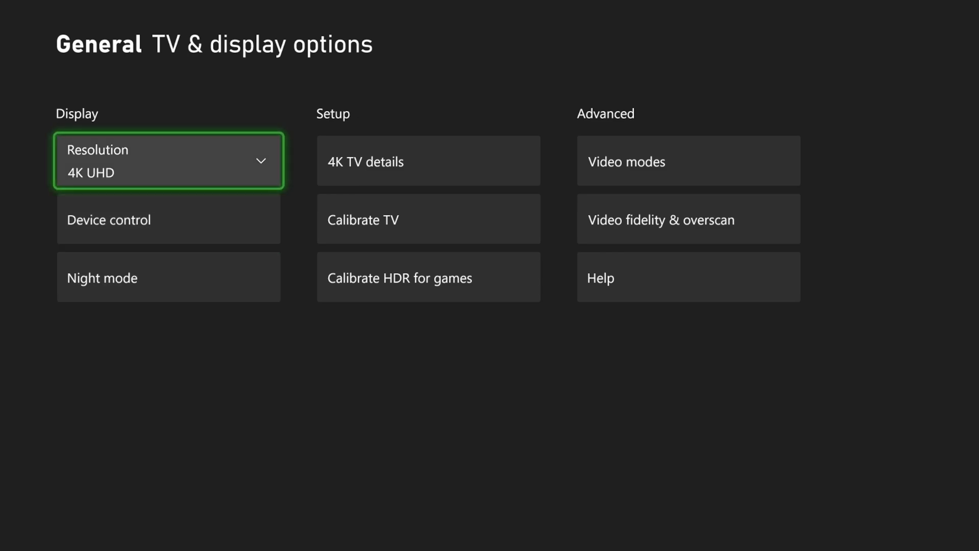